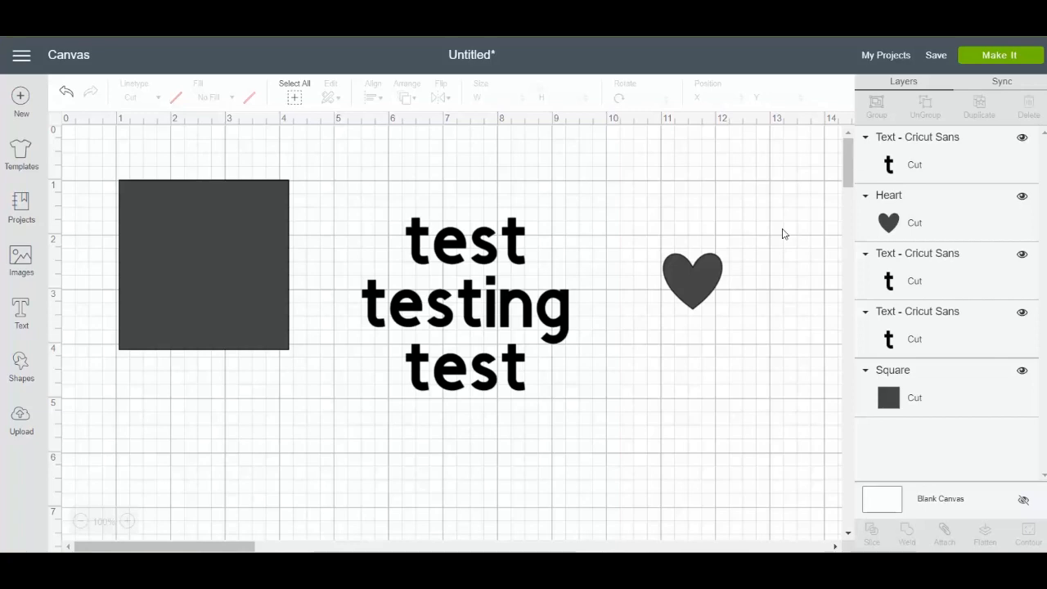
mouse_move(655, 229)
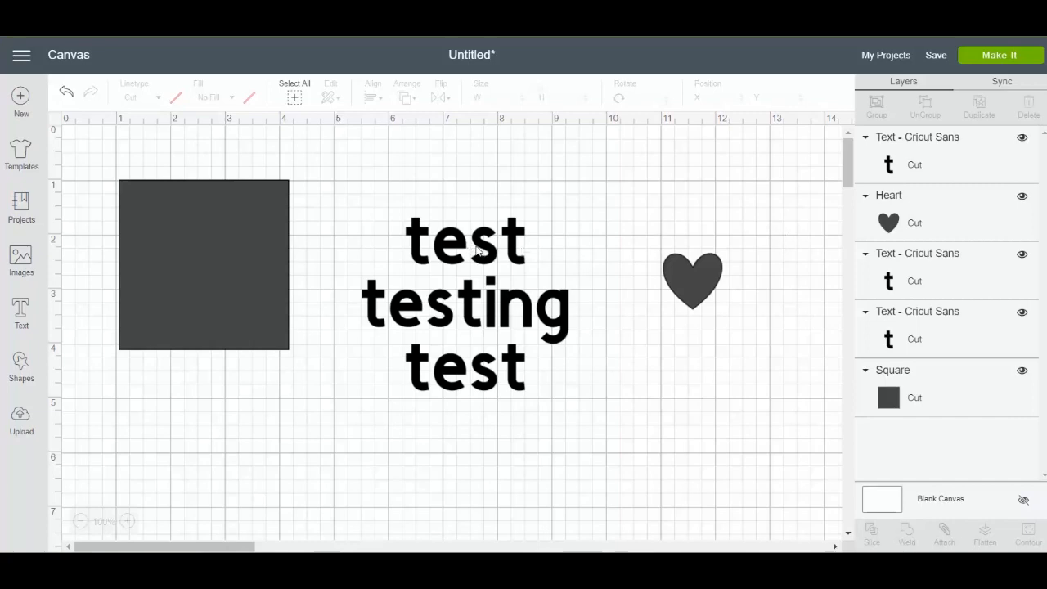
mouse_move(504, 386)
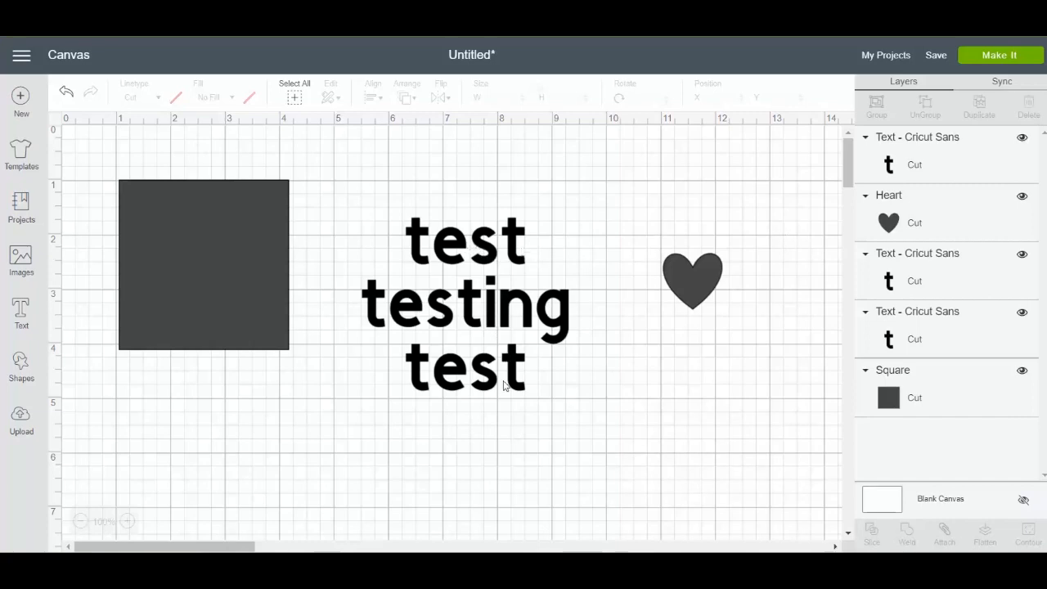
mouse_move(503, 389)
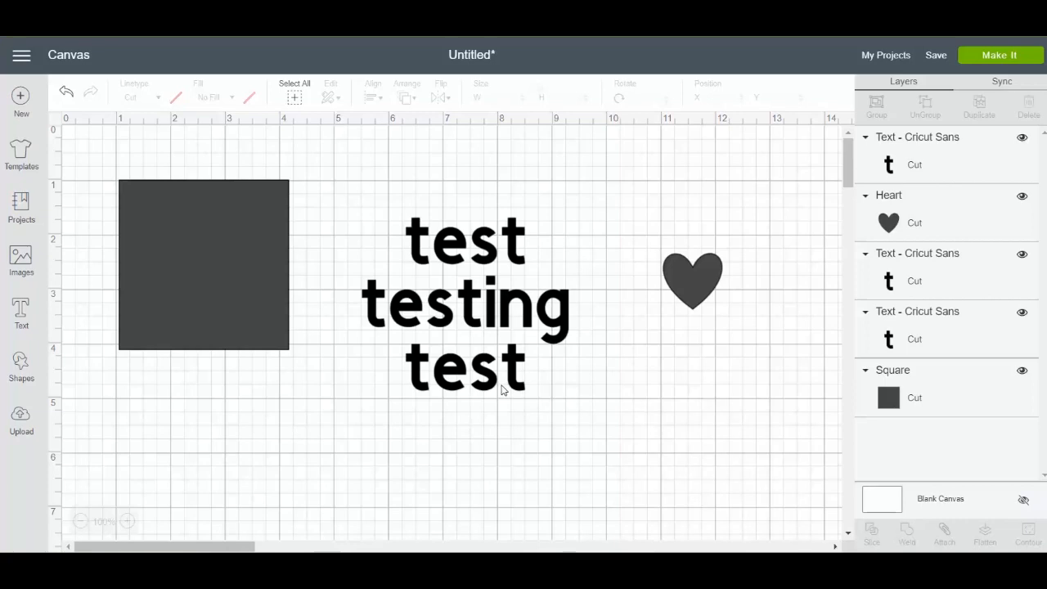
mouse_move(482, 391)
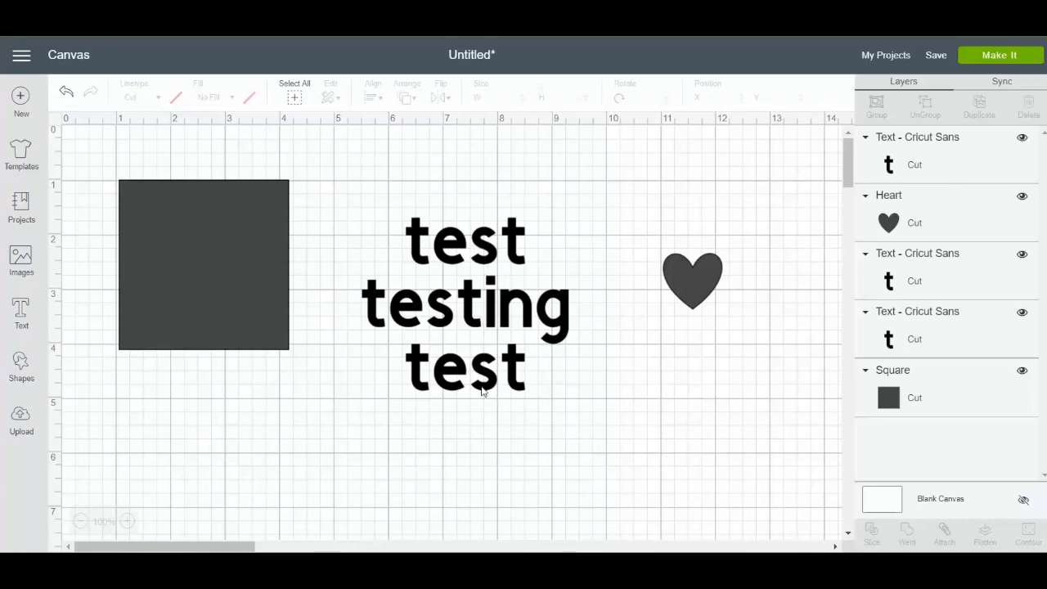
mouse_move(747, 203)
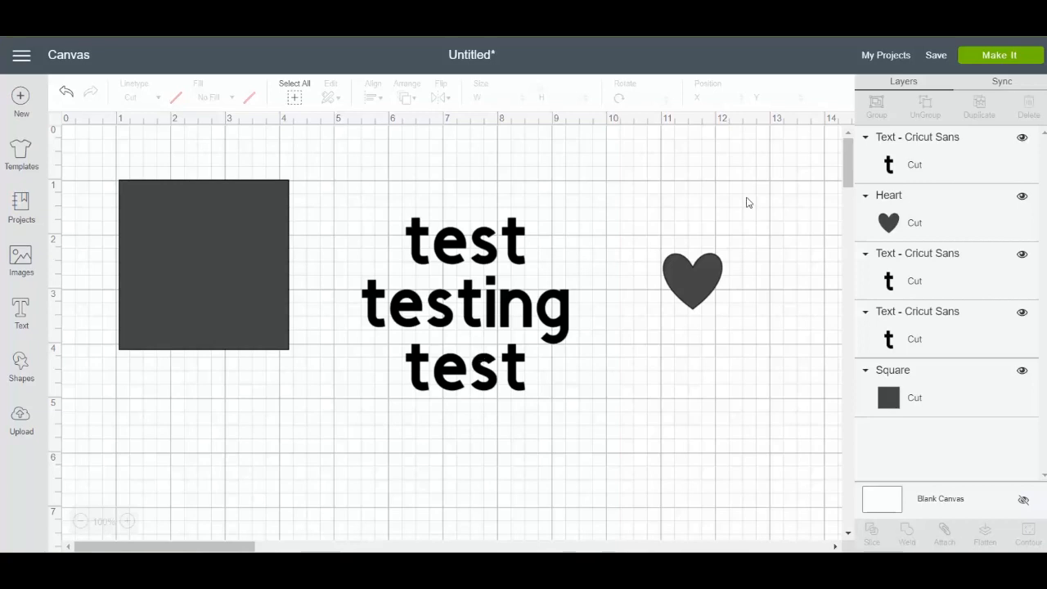
Step: Preview the unattached text lines on the mat and return to the canvas
click(999, 56)
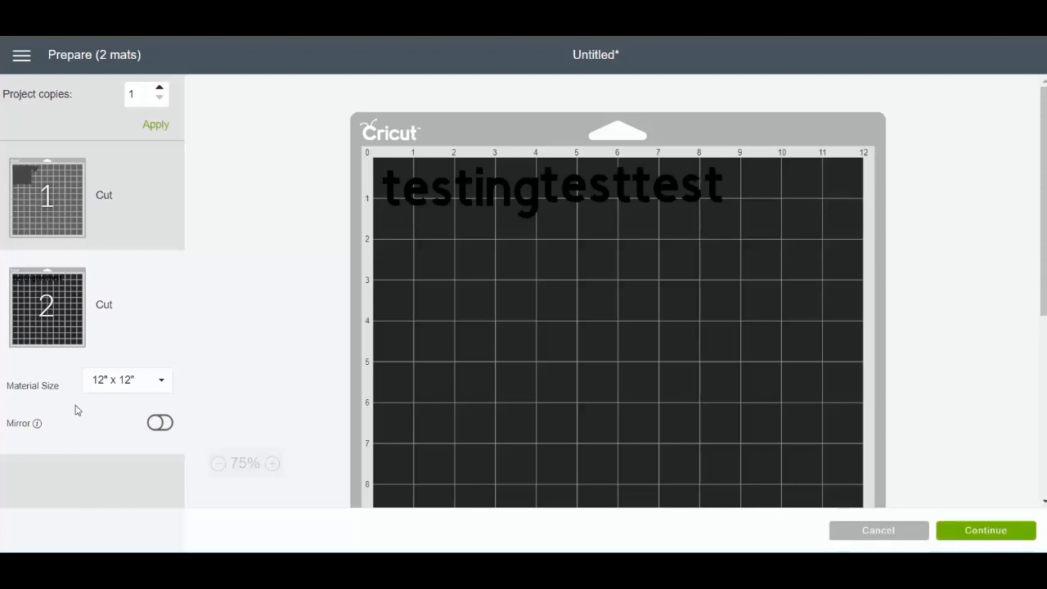
mouse_move(585, 209)
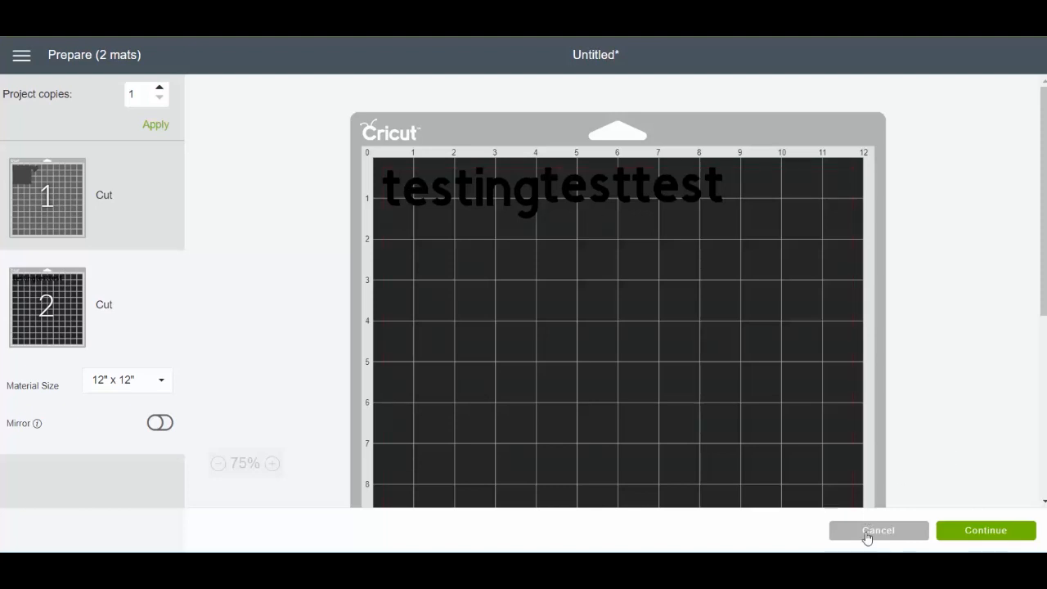
click(877, 530)
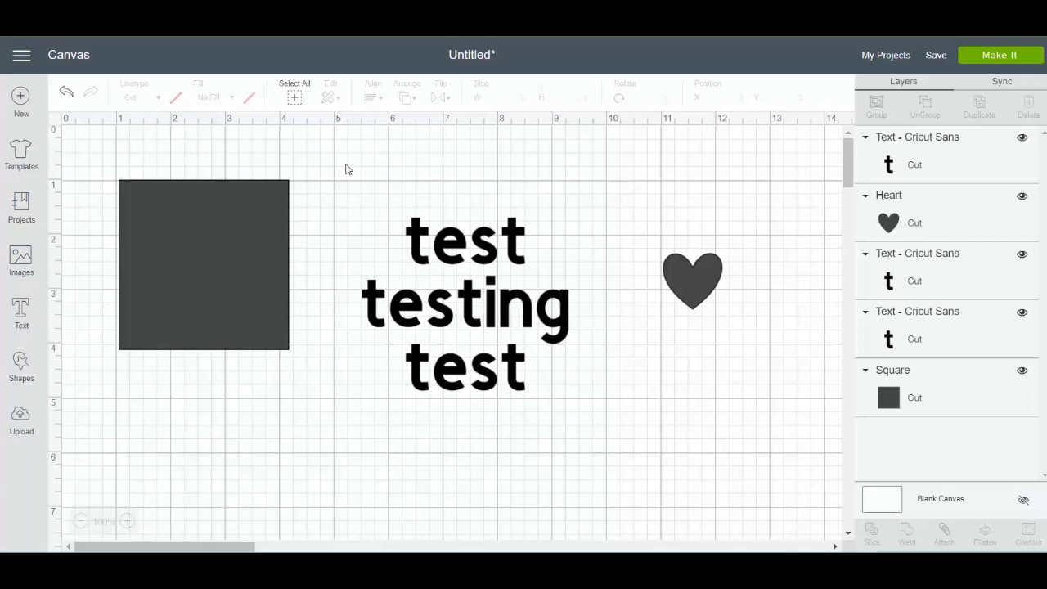
Step: Attach the three-line text block and check on the mat preview that the lines stay stacked
click(466, 302)
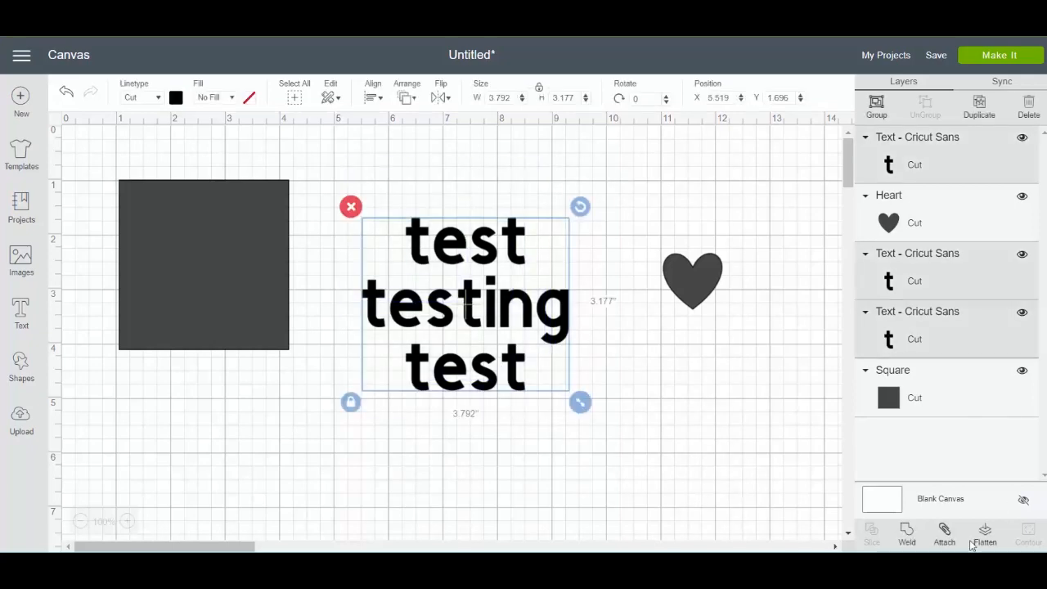
click(941, 533)
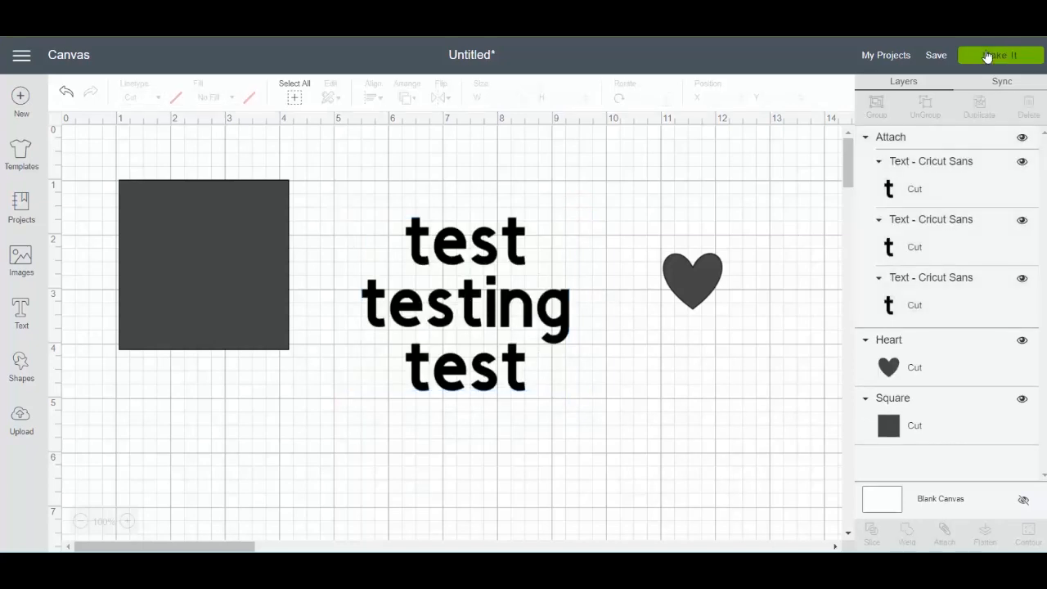
click(999, 56)
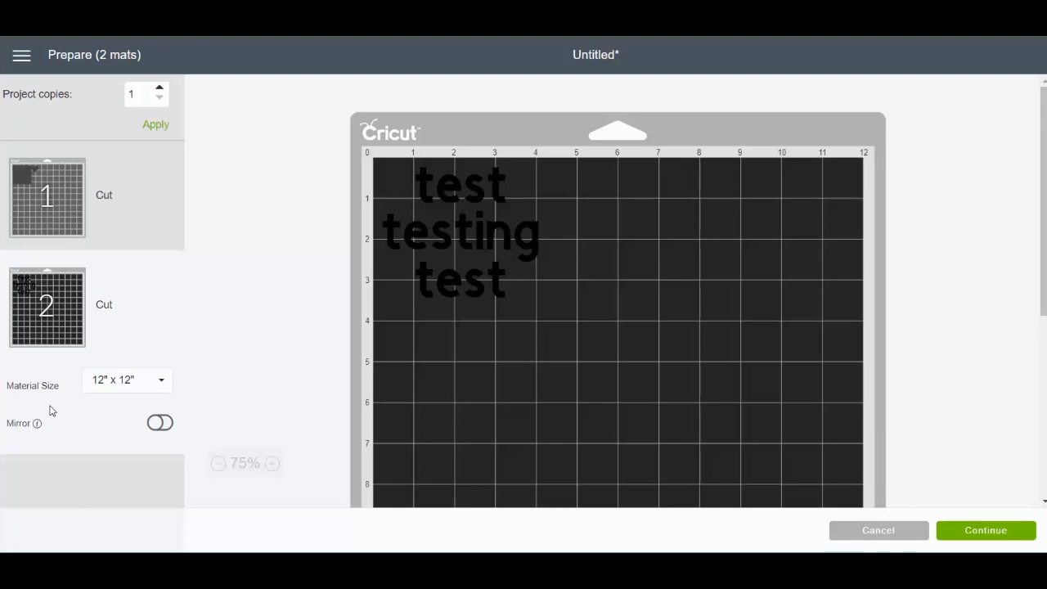
click(876, 529)
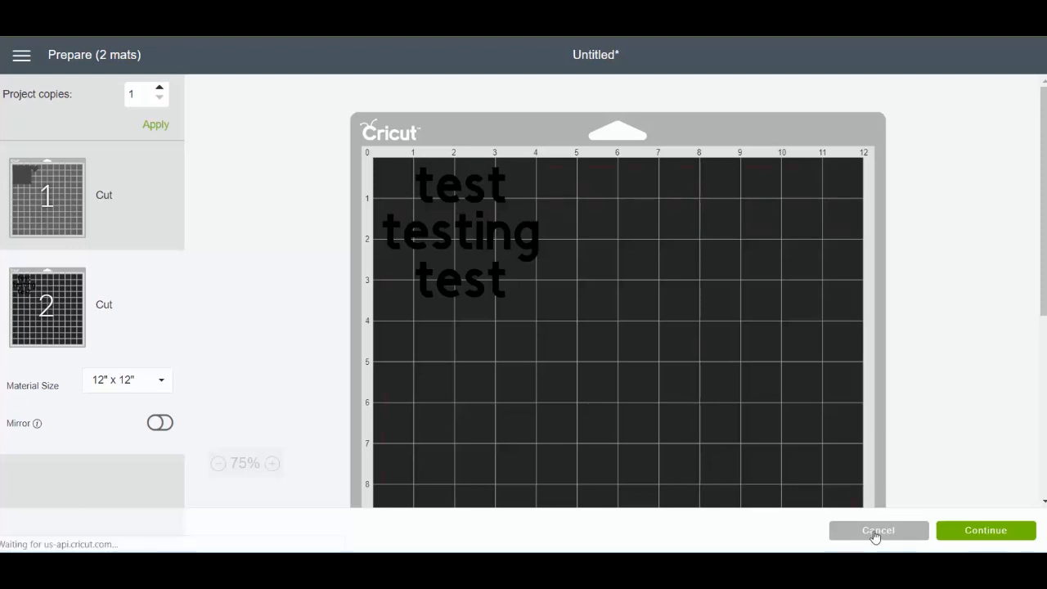
click(876, 530)
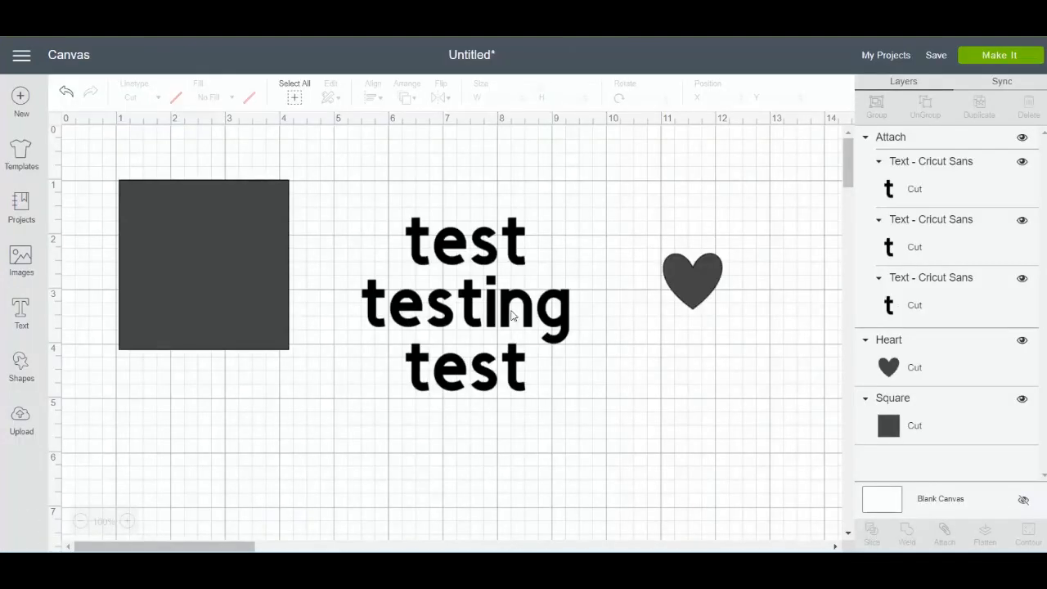
Step: Detach the three text lines and move the word 'testing' to the lower left of the canvas
click(466, 302)
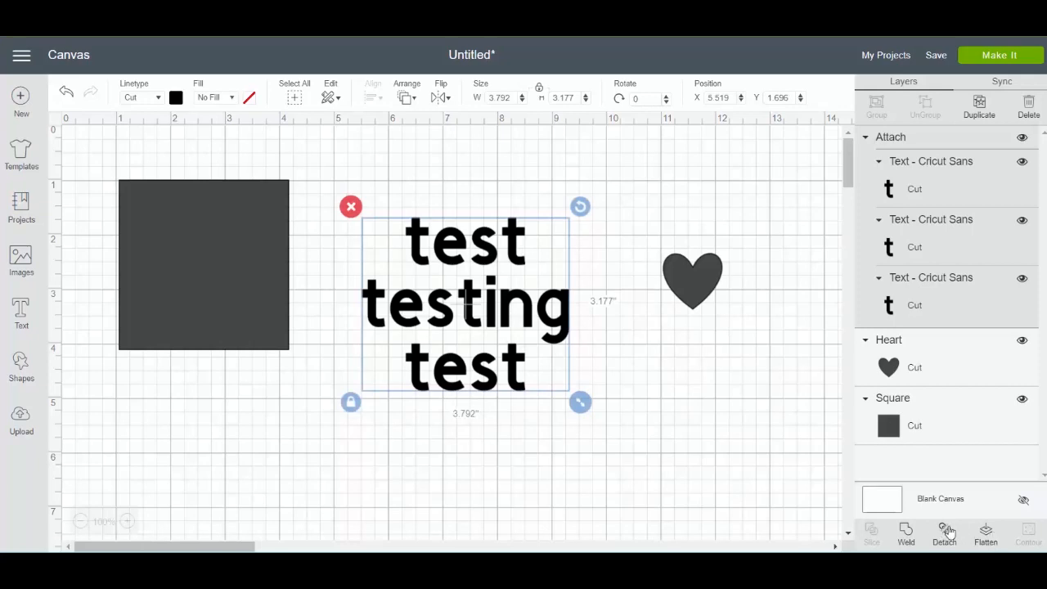
mouse_move(946, 532)
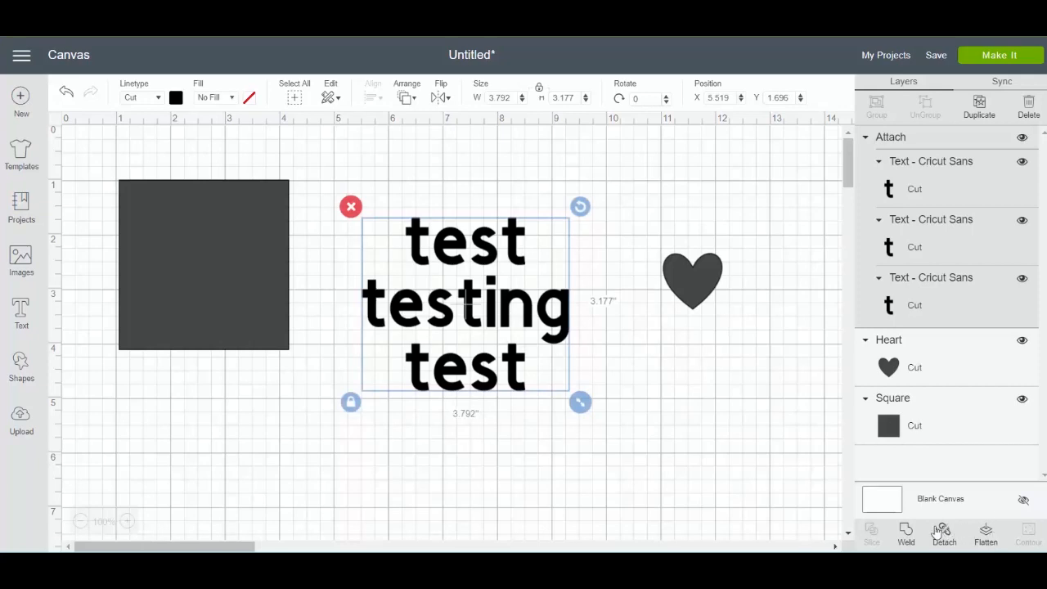
click(942, 533)
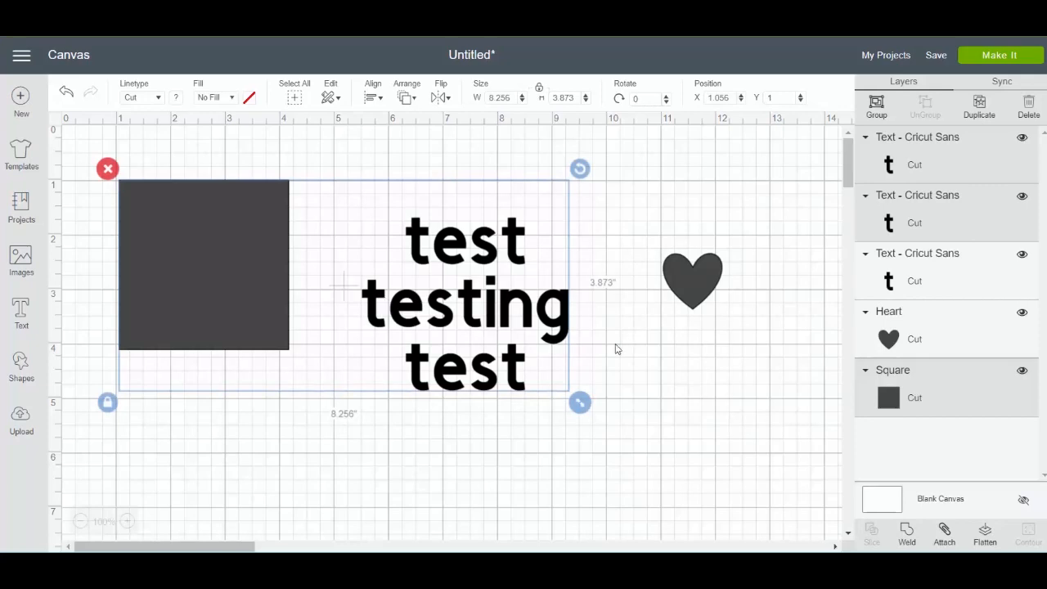
drag(466, 302, 327, 401)
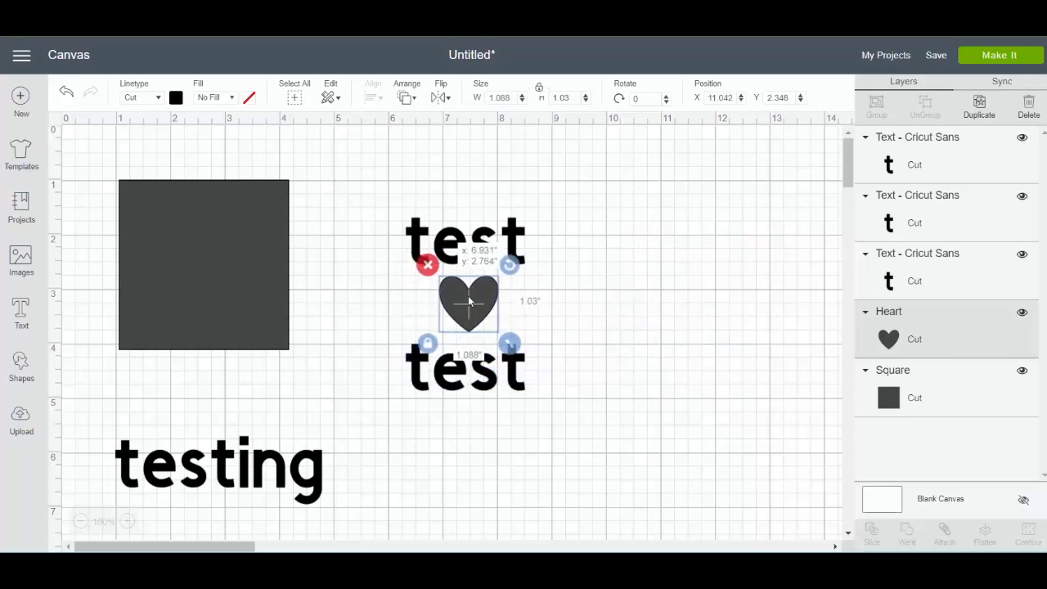
click(379, 183)
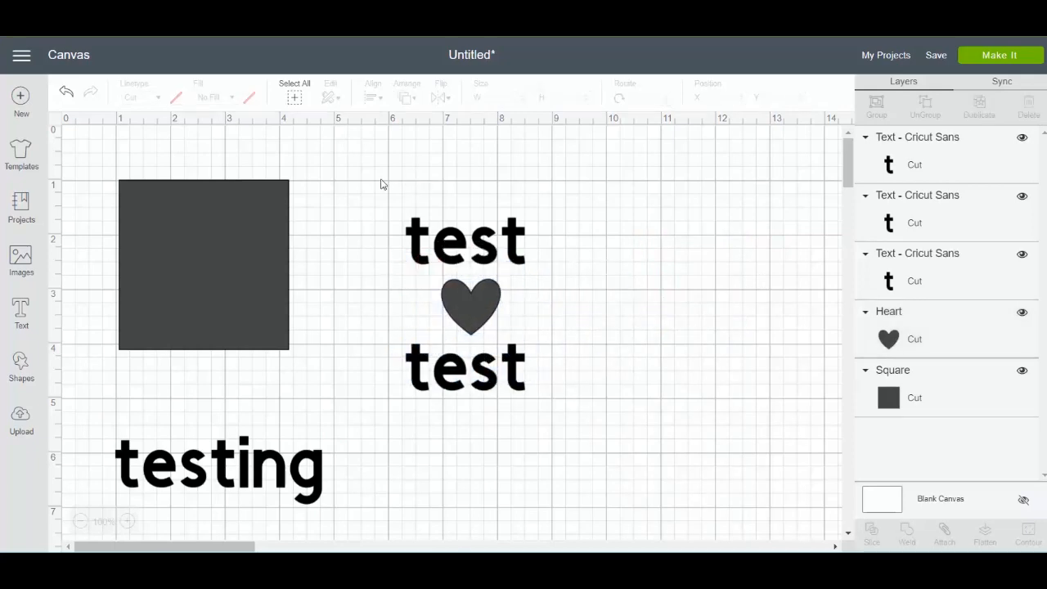
Step: Center the heart horizontally between the two 'test' words
click(464, 308)
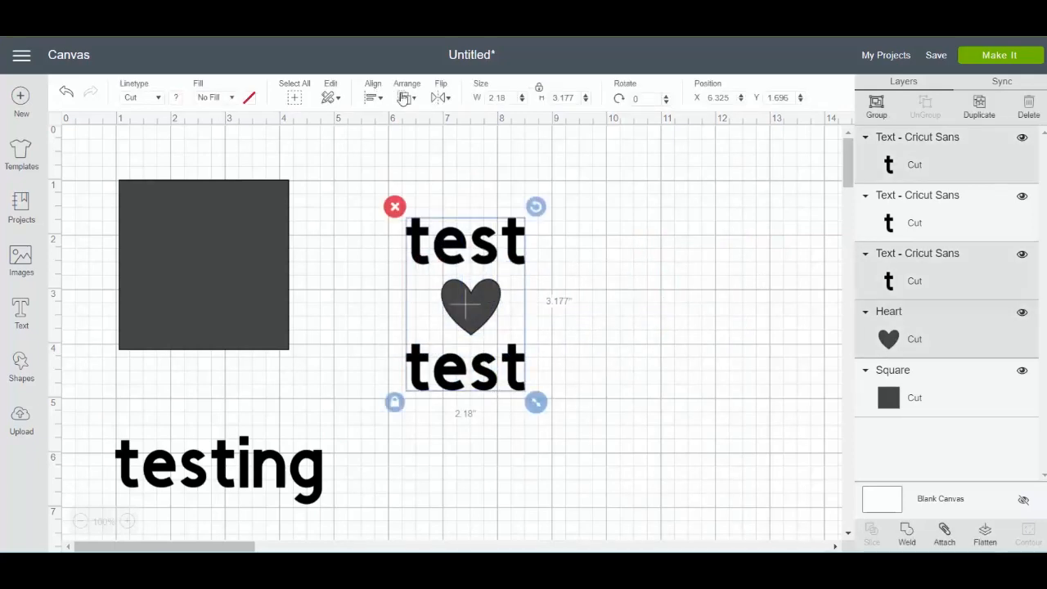
click(373, 93)
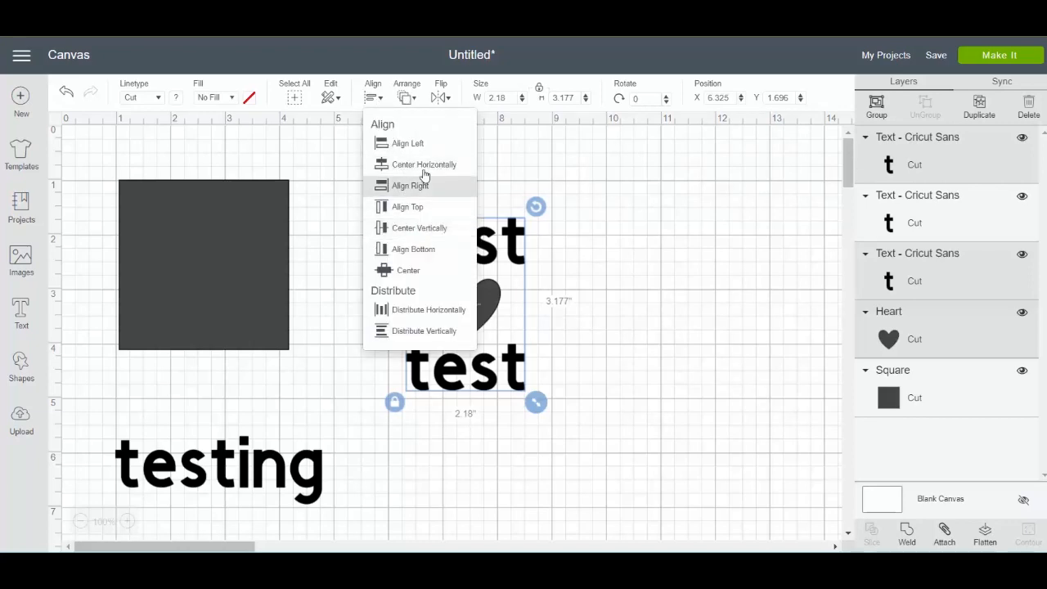
click(424, 163)
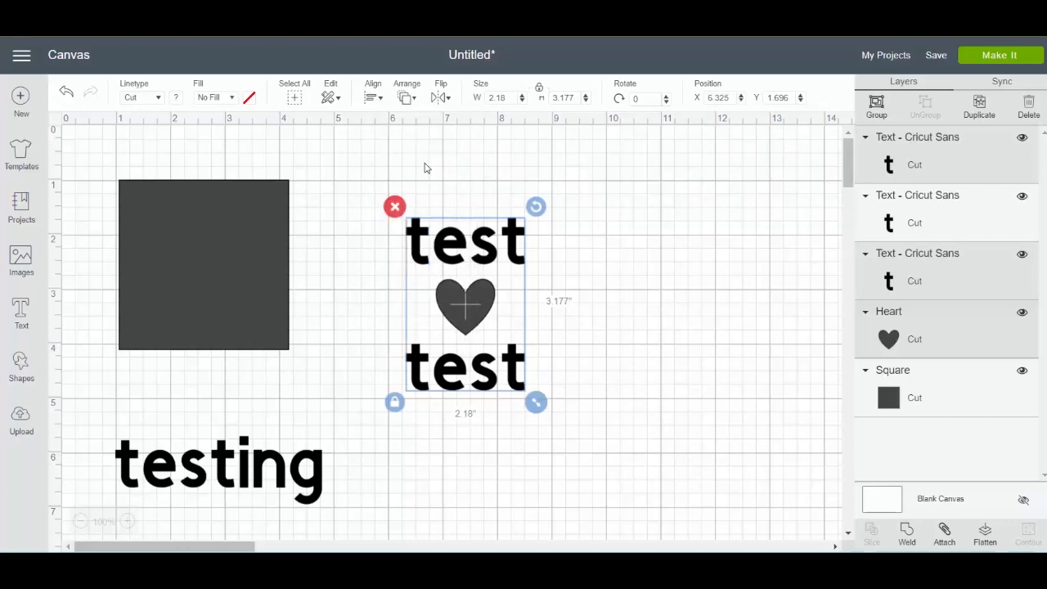
mouse_move(692, 356)
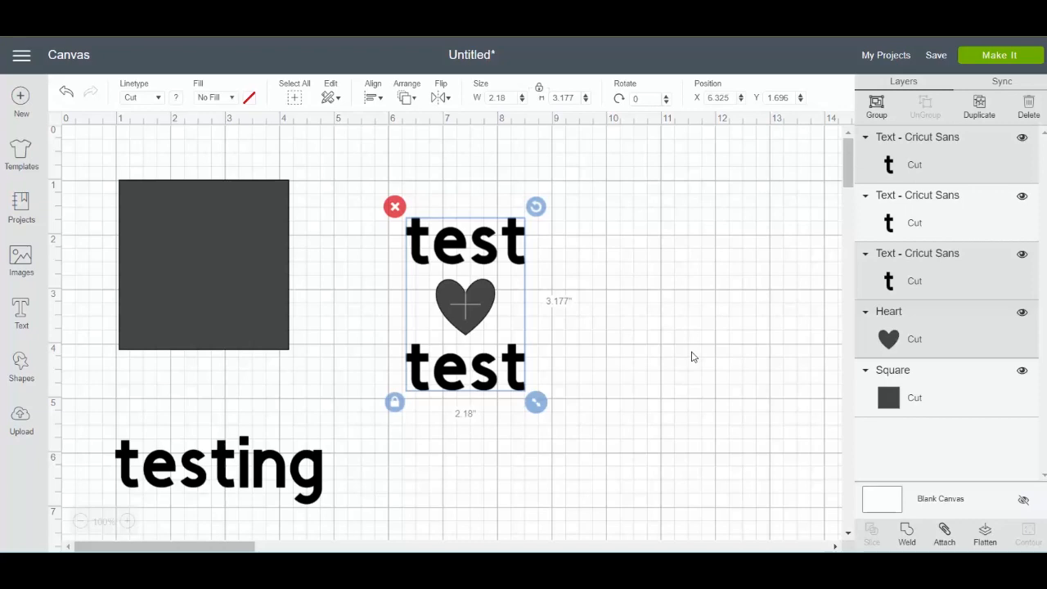
Step: Attach the two 'test' words and the heart into one group
click(693, 357)
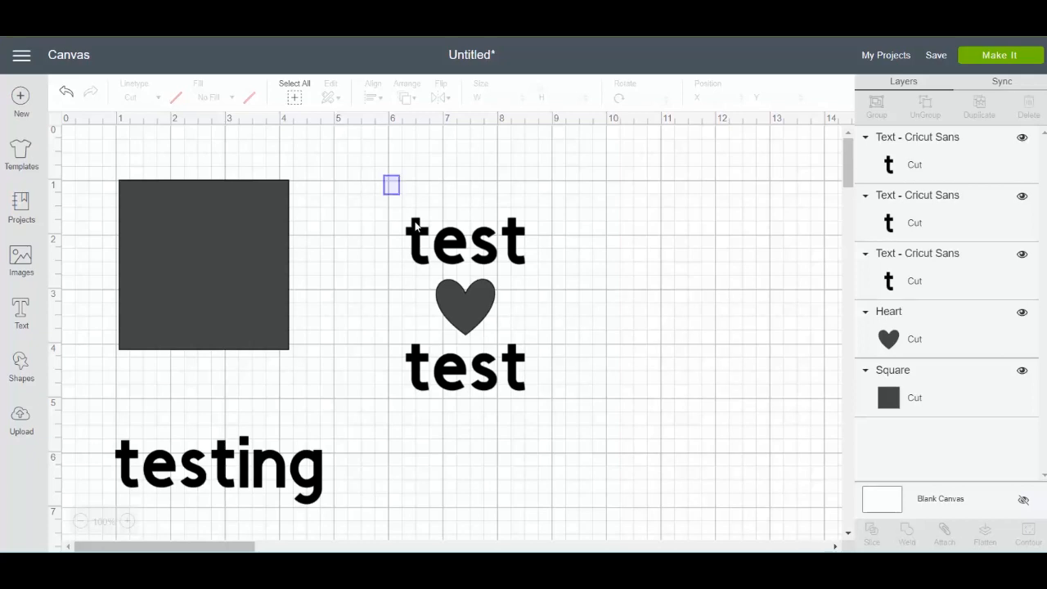
click(464, 308)
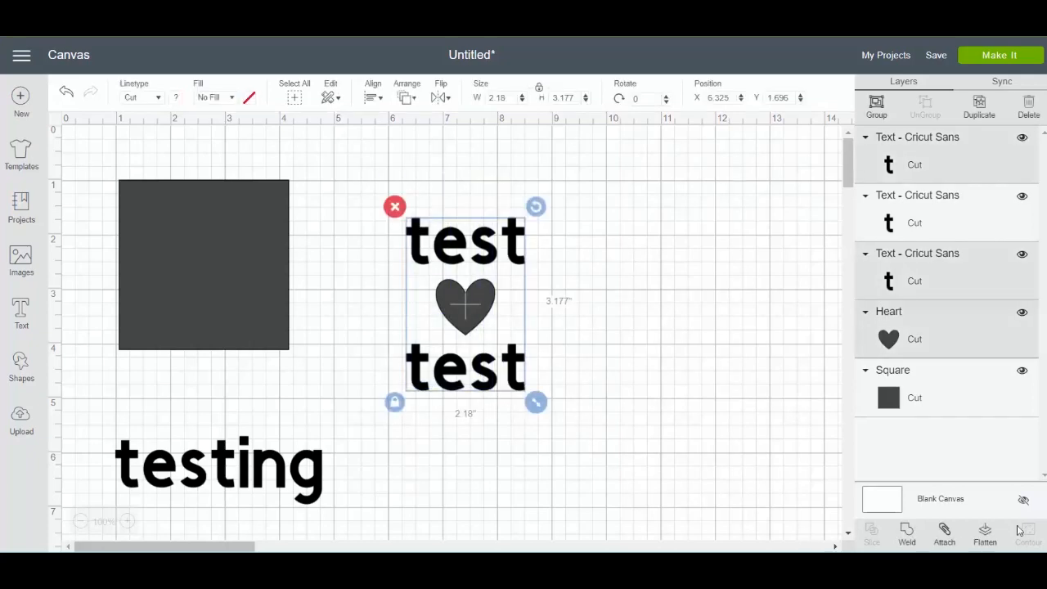
click(943, 533)
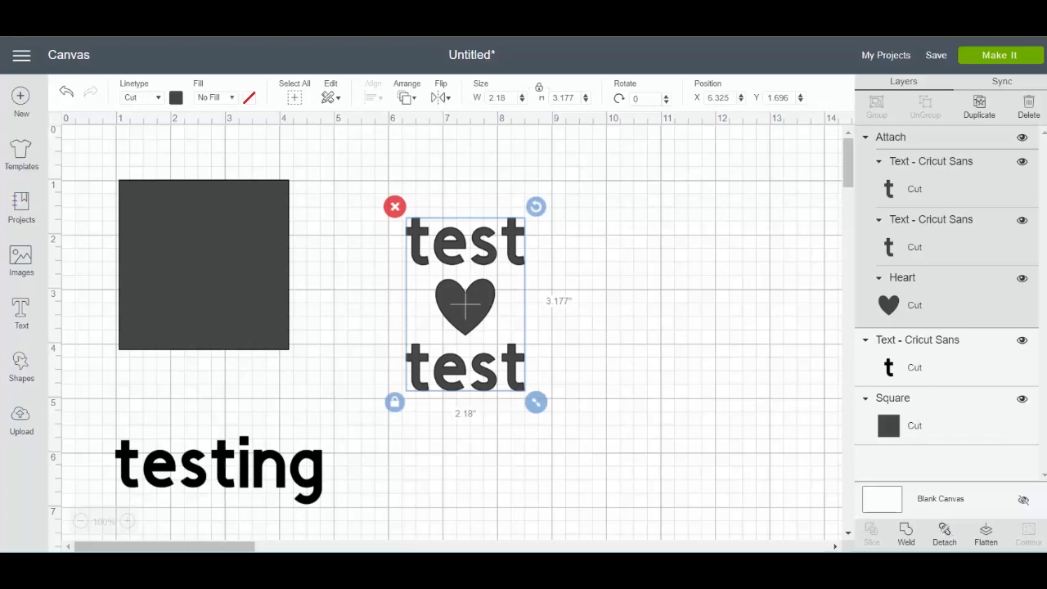
Step: Check the attached group on the mat preview and return to the canvas
click(997, 56)
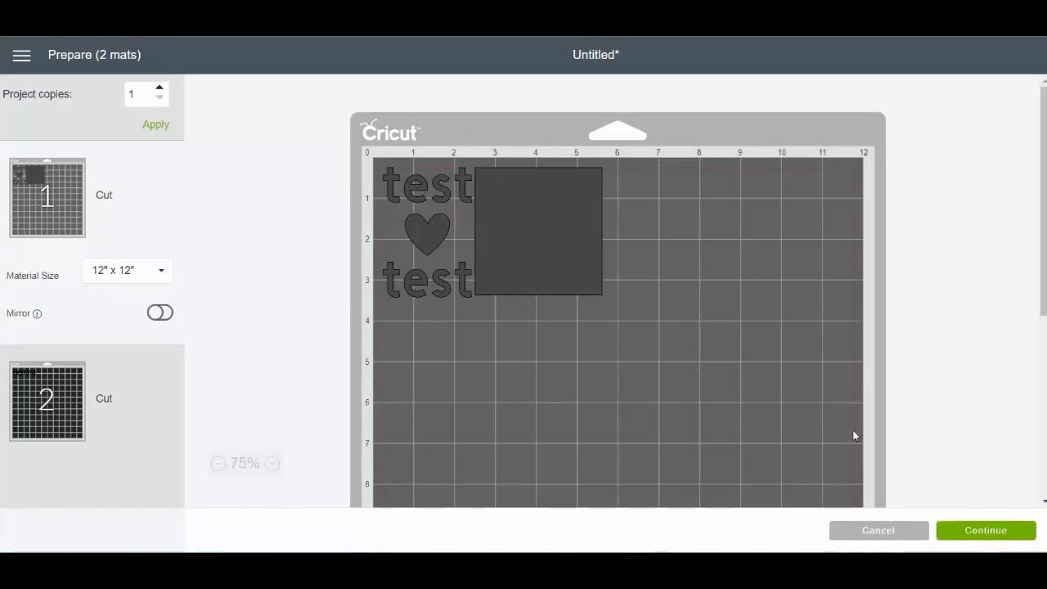
click(984, 530)
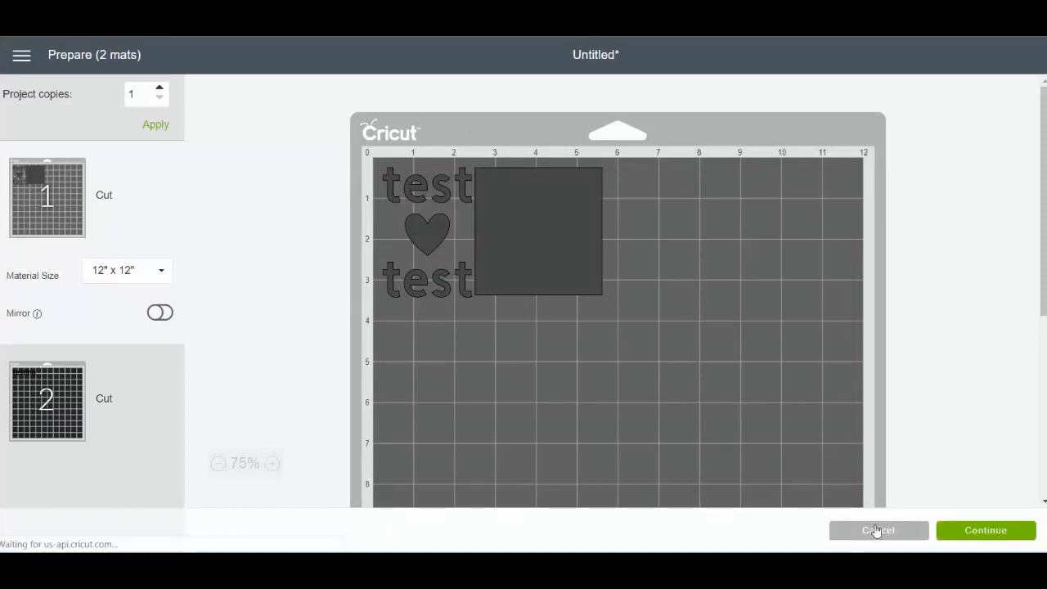
click(877, 530)
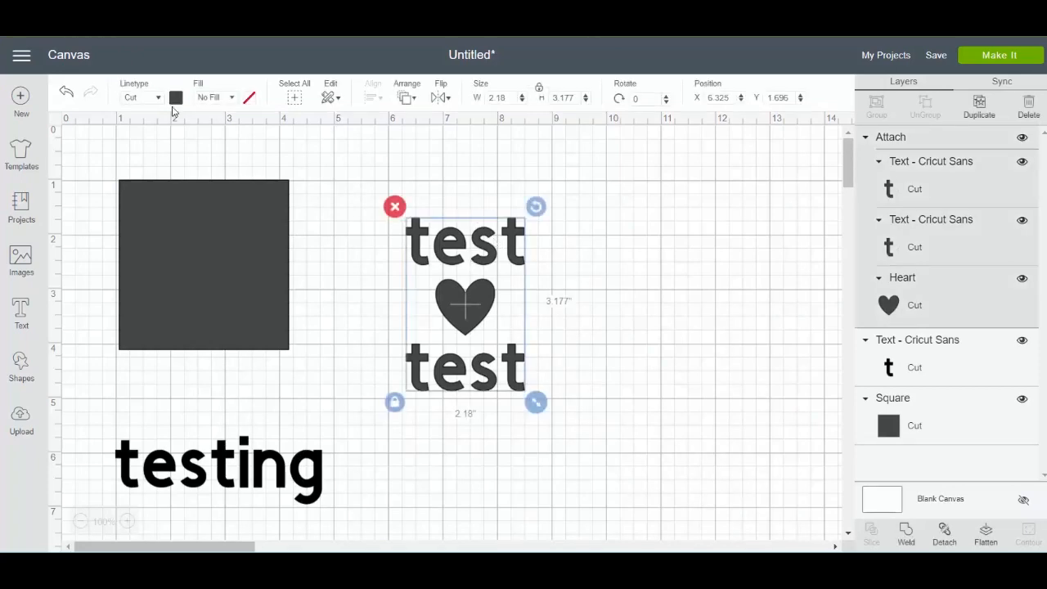
Step: Change the attached heart-and-test group to black from the Material colors
click(177, 98)
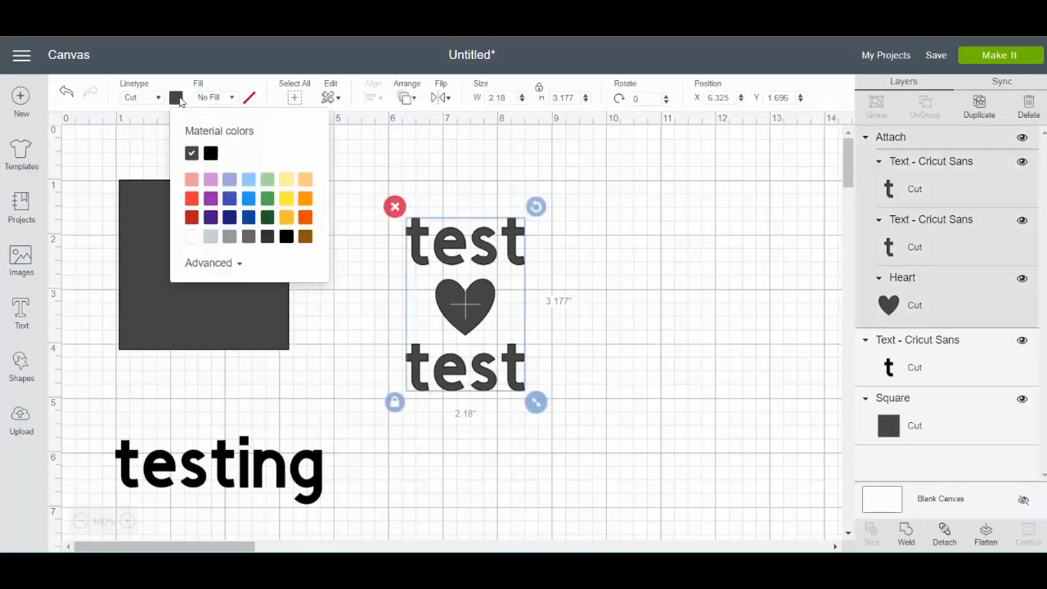
click(209, 154)
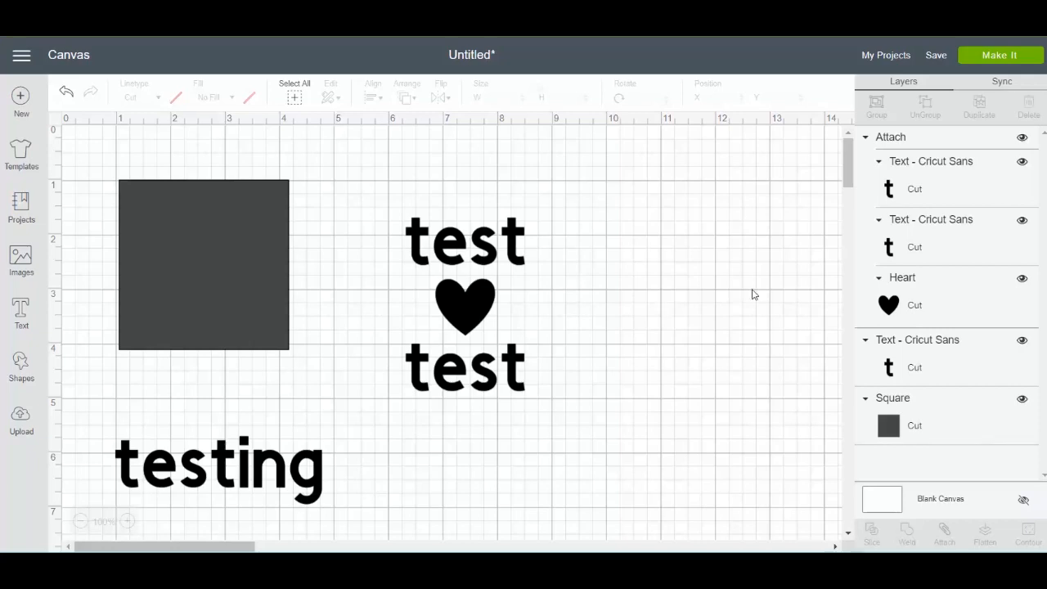
mouse_move(487, 260)
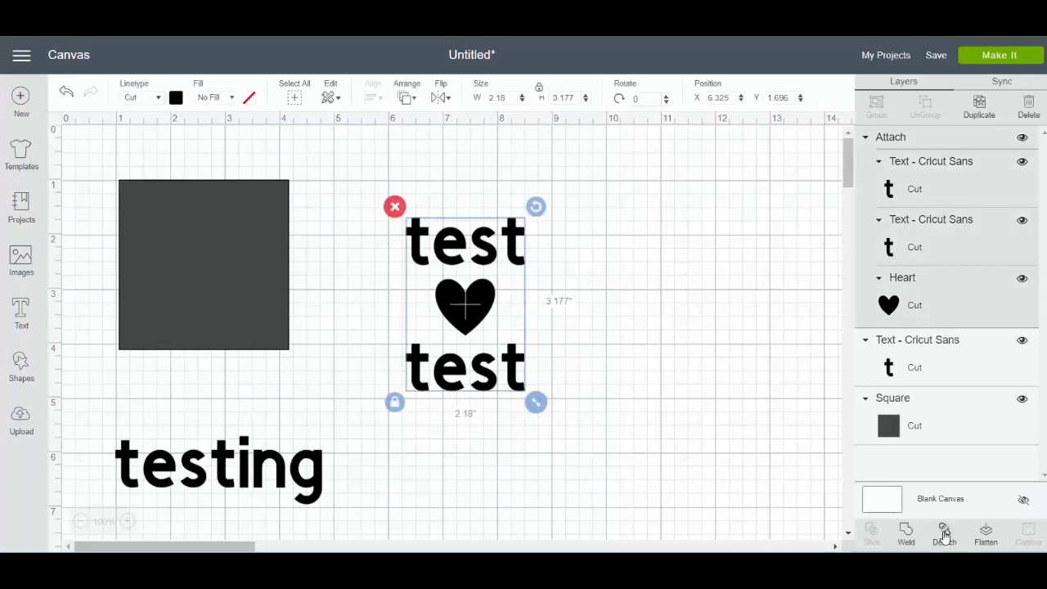
Step: Detach the group and move the top 'test' word onto the dark square
click(942, 532)
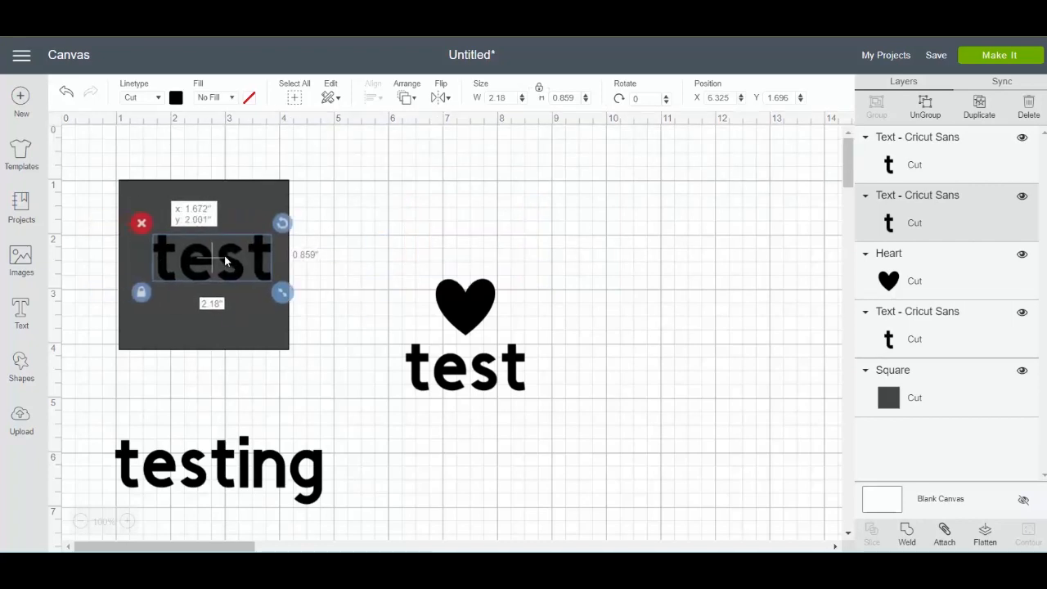
drag(226, 260, 213, 265)
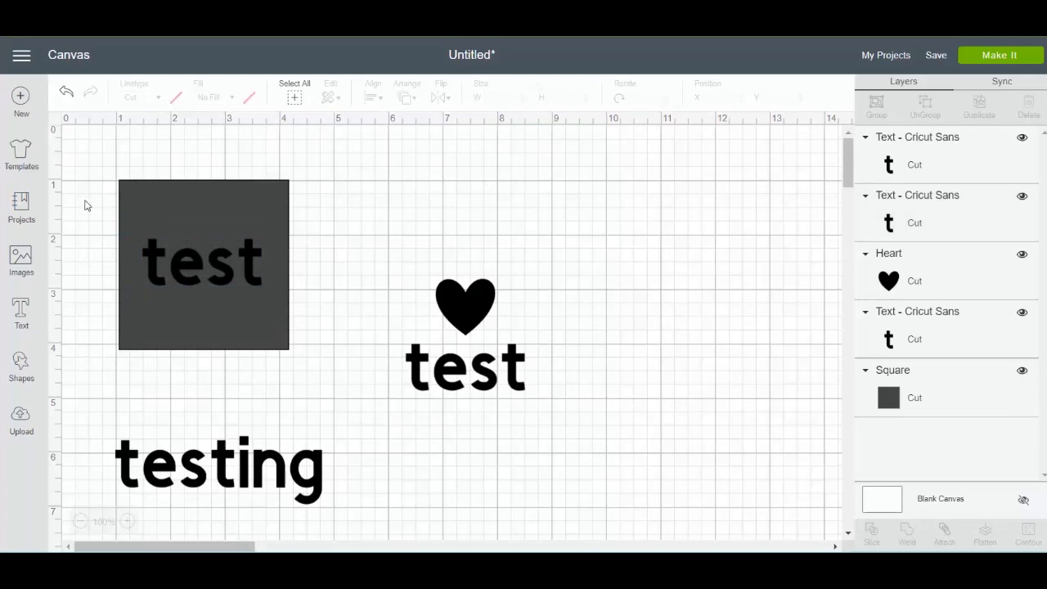
Step: Center the 'test' word on the square and keep both selected
click(203, 263)
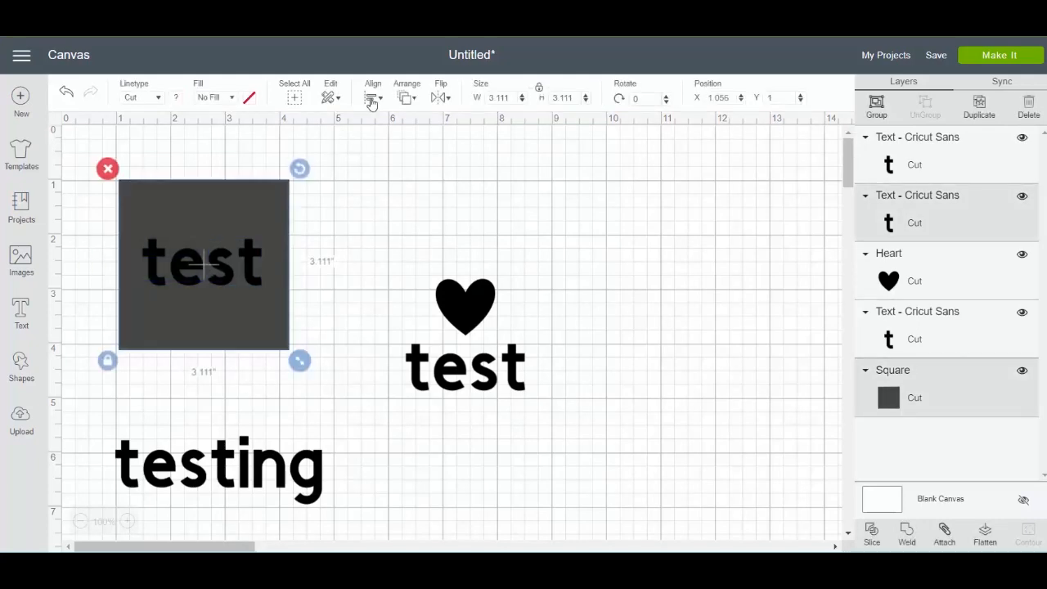
click(373, 97)
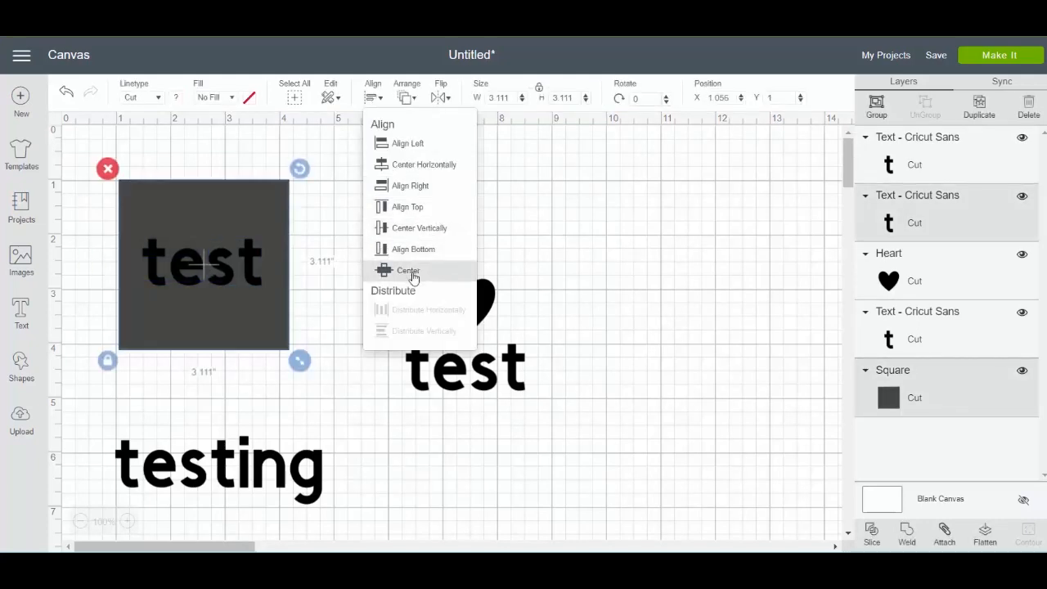
click(409, 269)
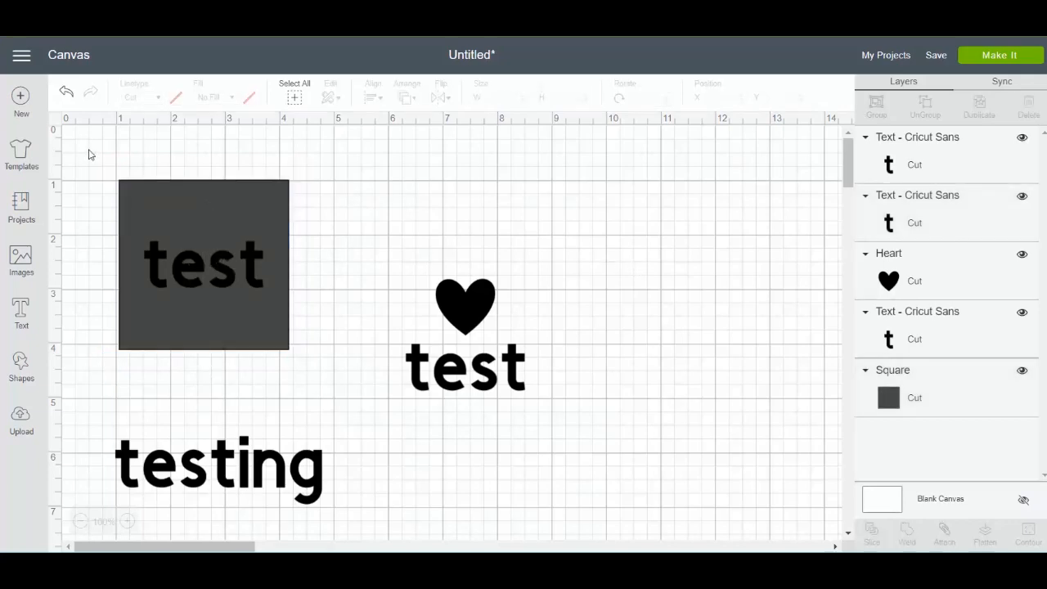
click(203, 265)
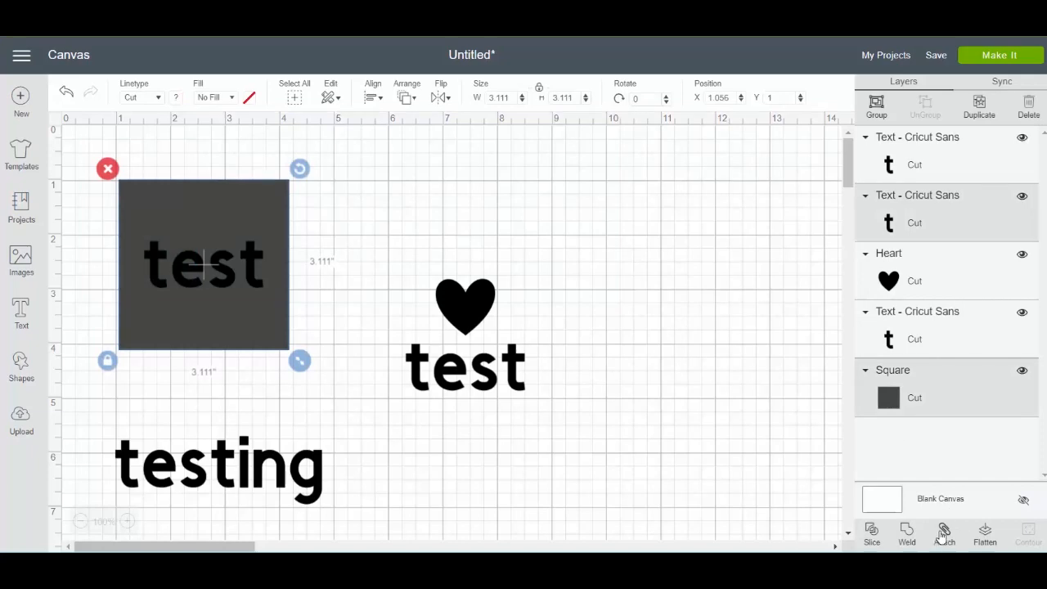
Step: Attach 'test' to the square as a cutout and show it on the mat preview
click(942, 533)
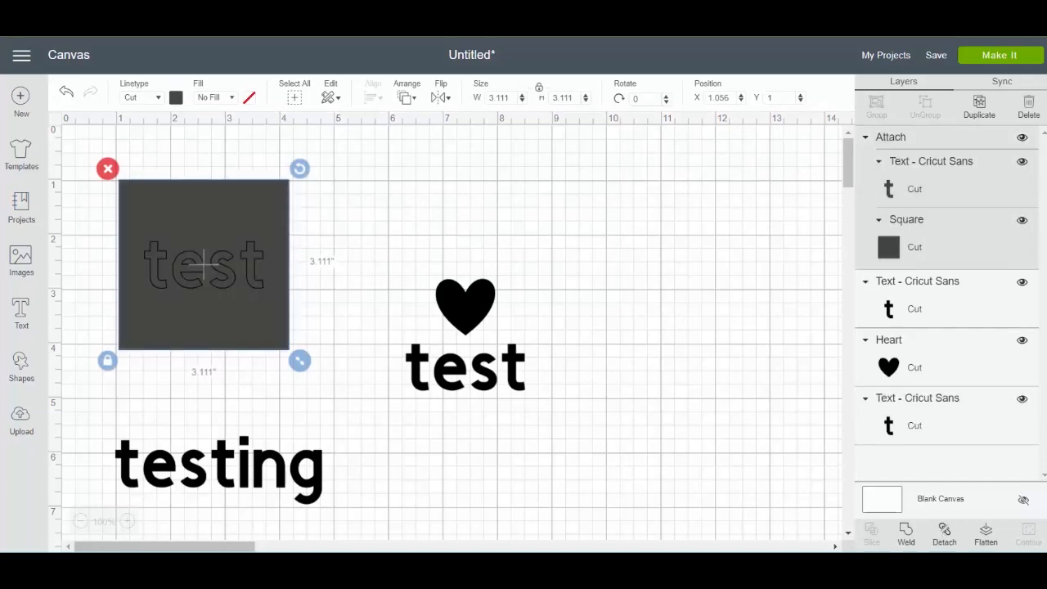
click(999, 56)
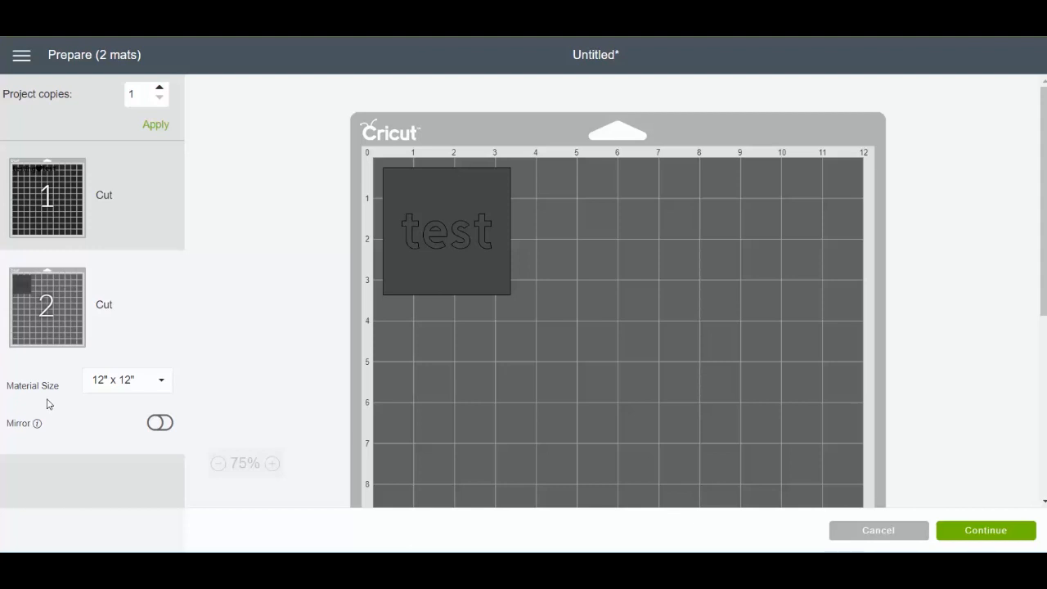
mouse_move(232, 327)
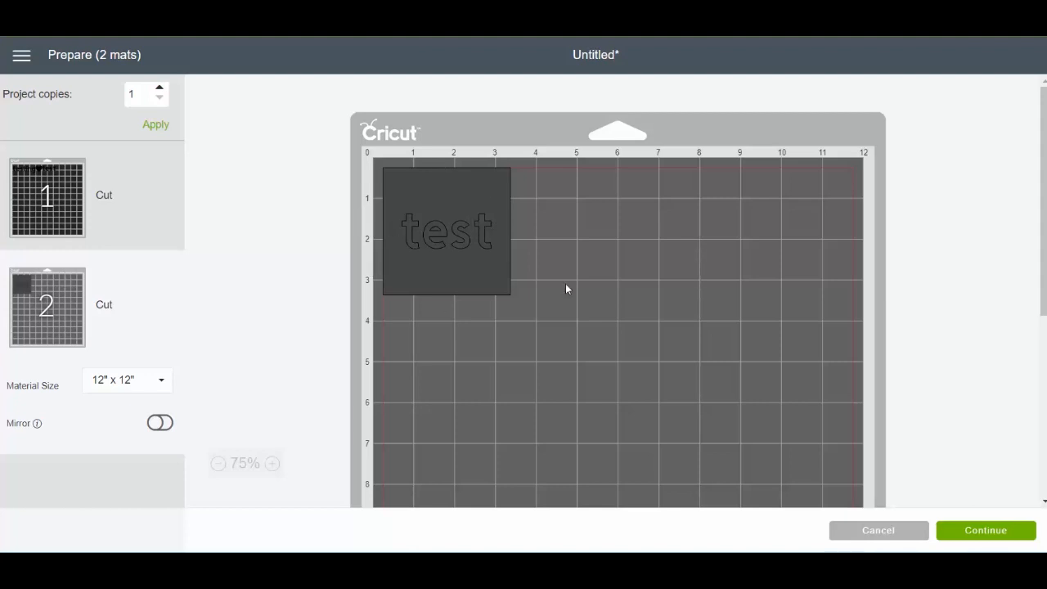
mouse_move(870, 539)
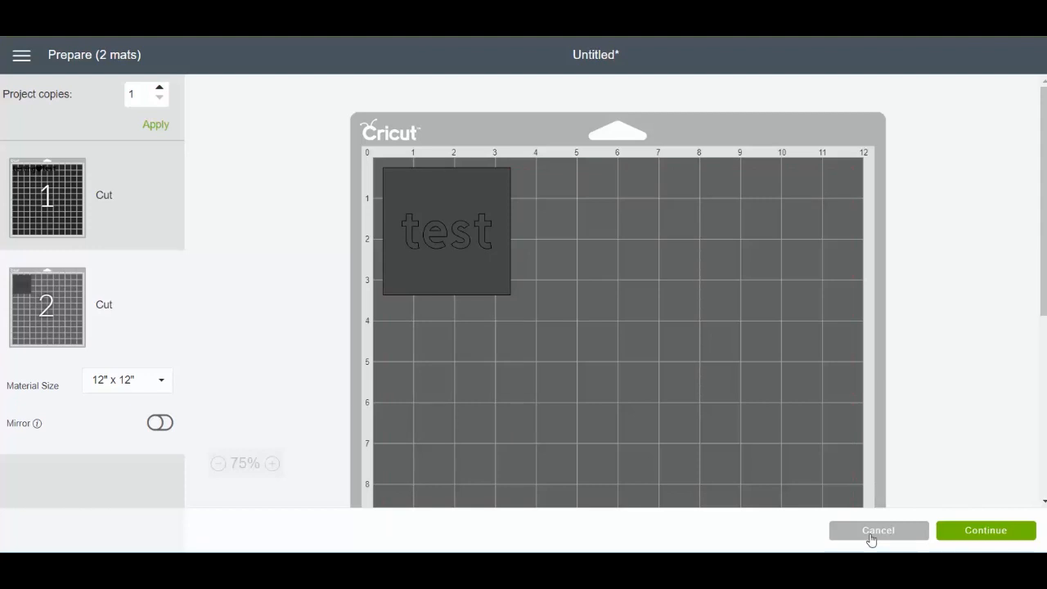
Step: Cancel the Prepare screen to return to the canvas with the square cutout
click(876, 530)
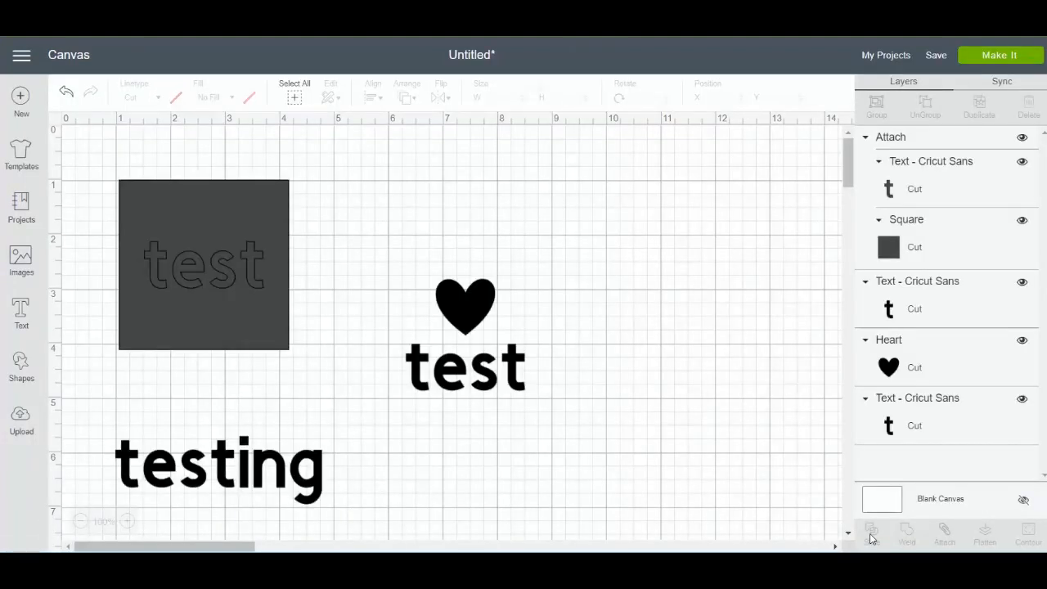